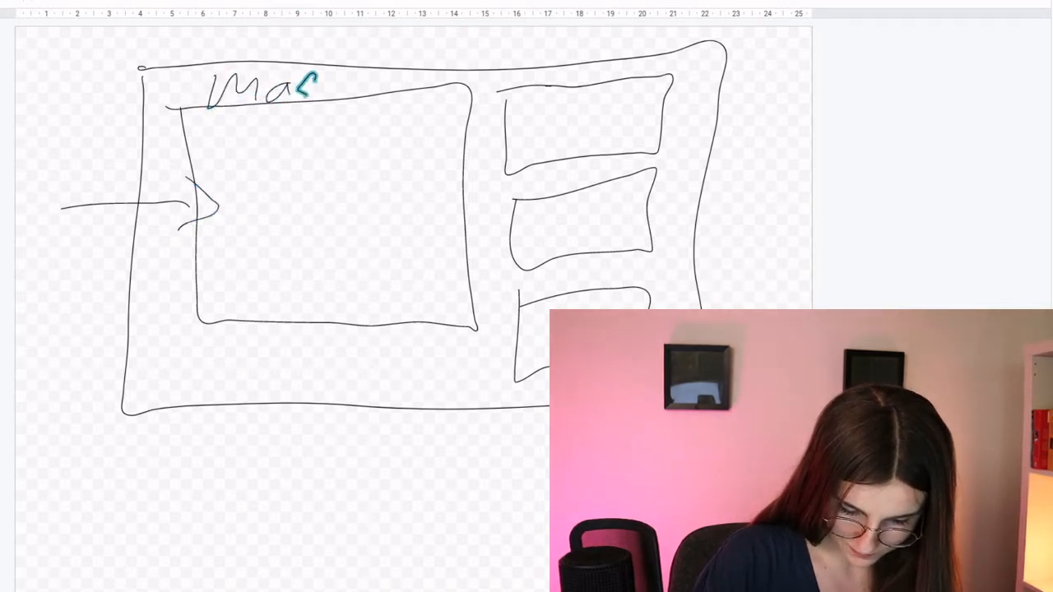
Handwrite the title 'master', label the arrow 'kubectl', and add a small boxed 'API' in the inner rectangle
{"action": "type", "text": "ter"}
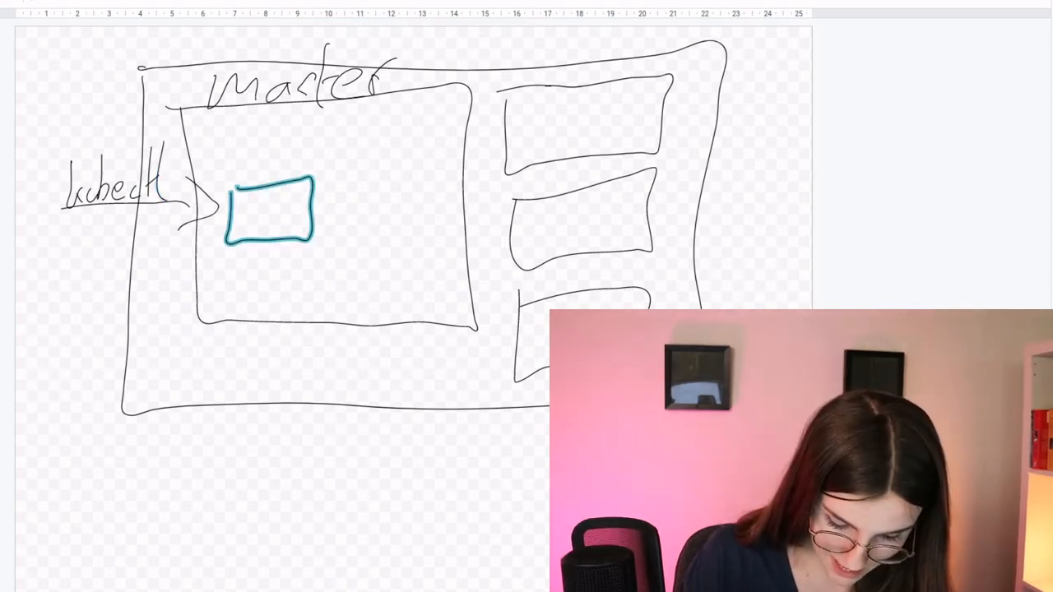
{"action": "type", "text": "API"}
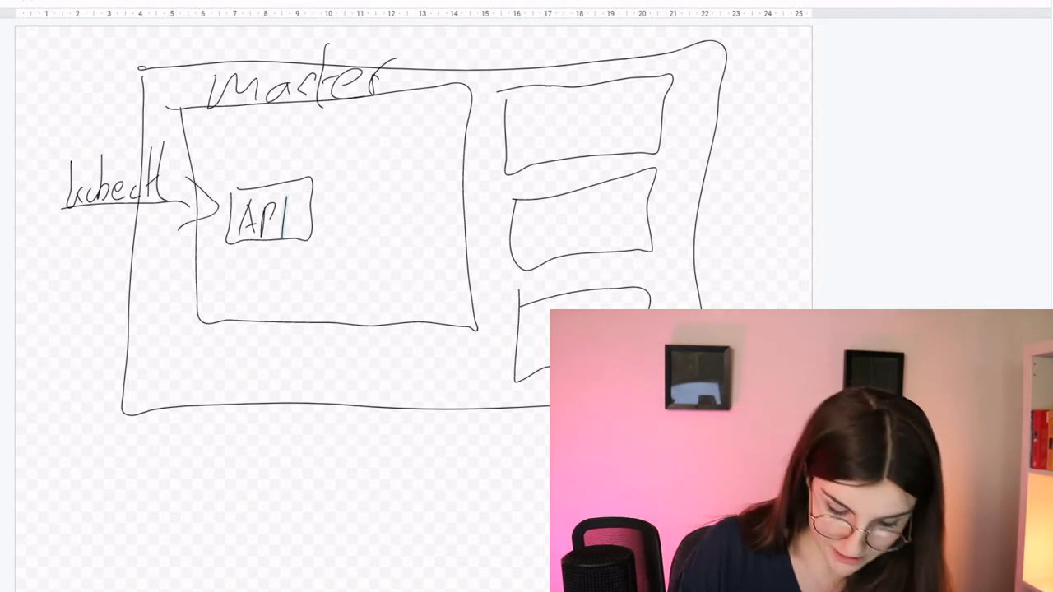
Draw a line down from API to a new boxed 'etcd' label beneath it
{"action": "left_click_drag", "start_coordinate": [283, 239], "coordinate": [277, 260]}
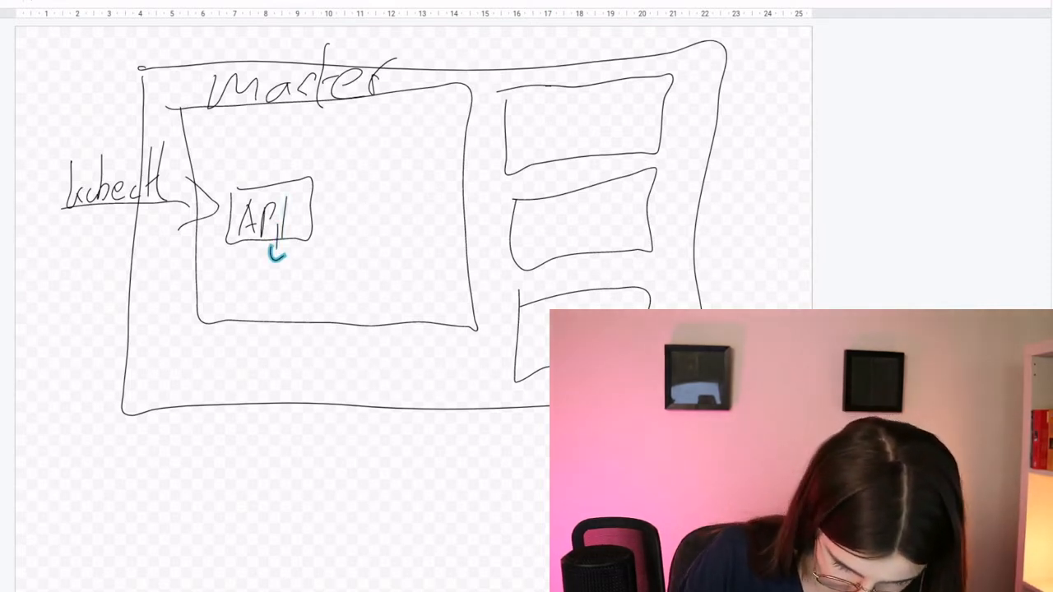
{"action": "left_click_drag", "start_coordinate": [231, 296], "coordinate": [280, 293]}
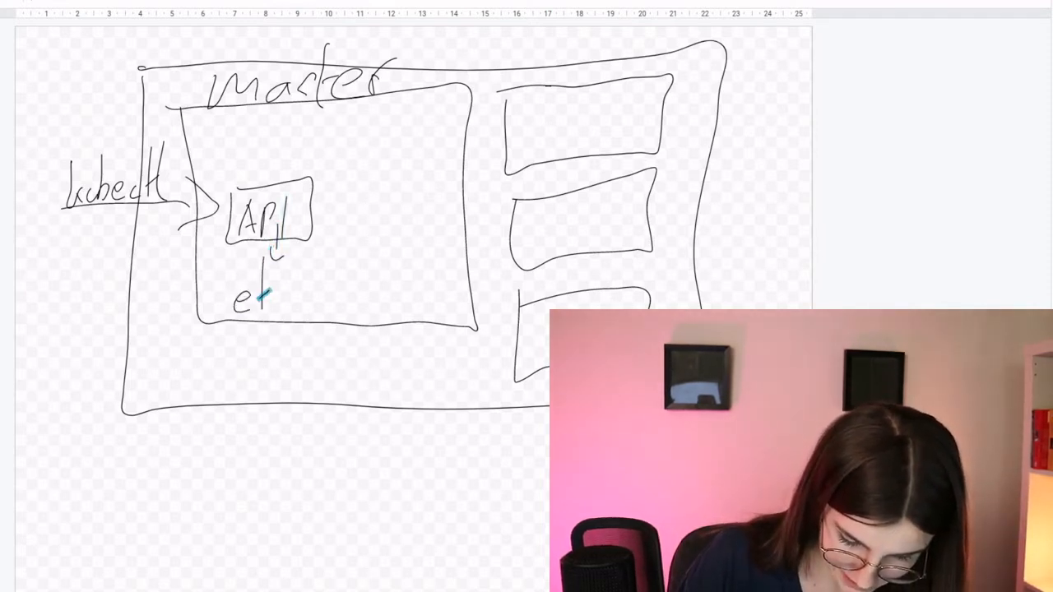
{"action": "left_click_drag", "start_coordinate": [246, 296], "coordinate": [300, 296]}
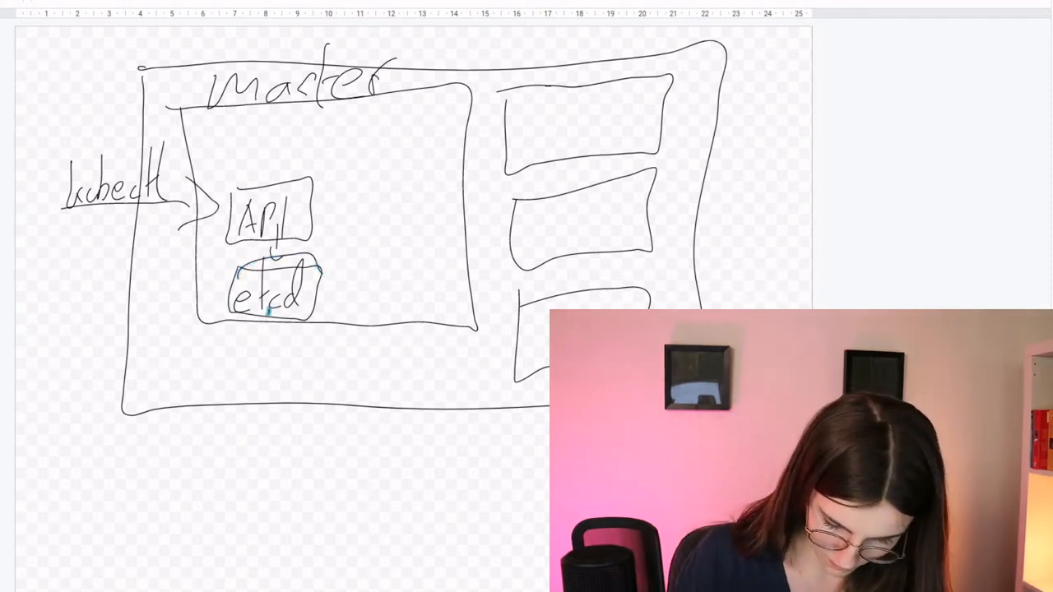
Write the note 'key:value' below the diagram
{"action": "left_click_drag", "start_coordinate": [200, 461], "coordinate": [250, 534]}
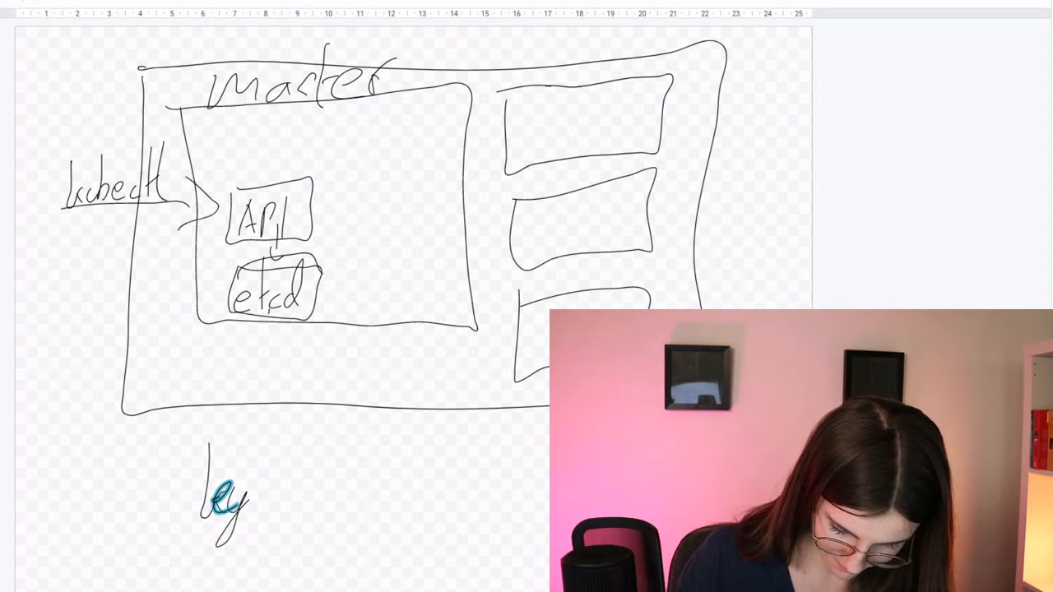
{"action": "type", "text": ": ua"}
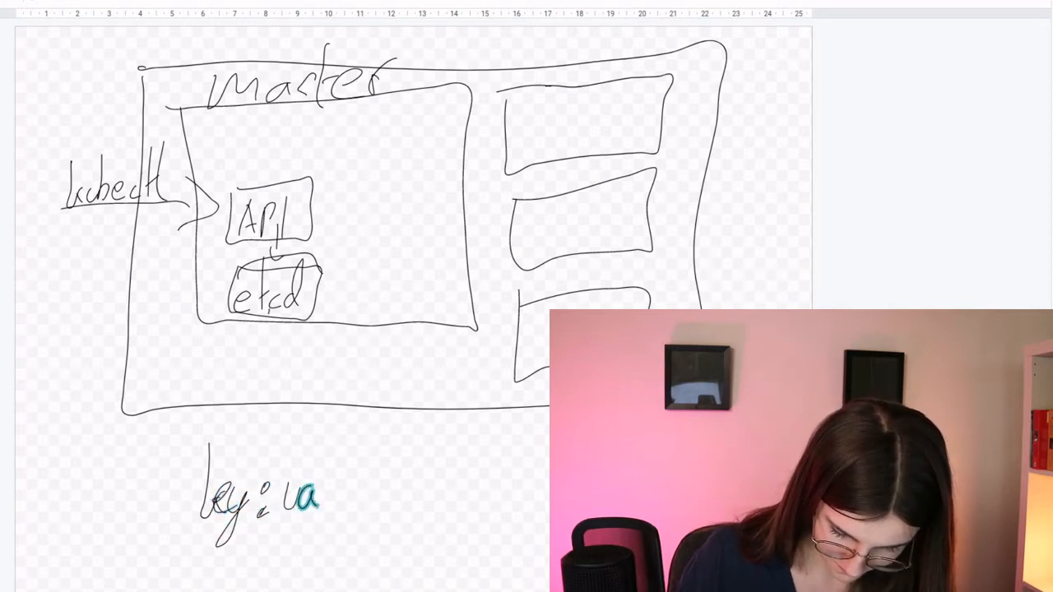
{"action": "type", "text": "alue"}
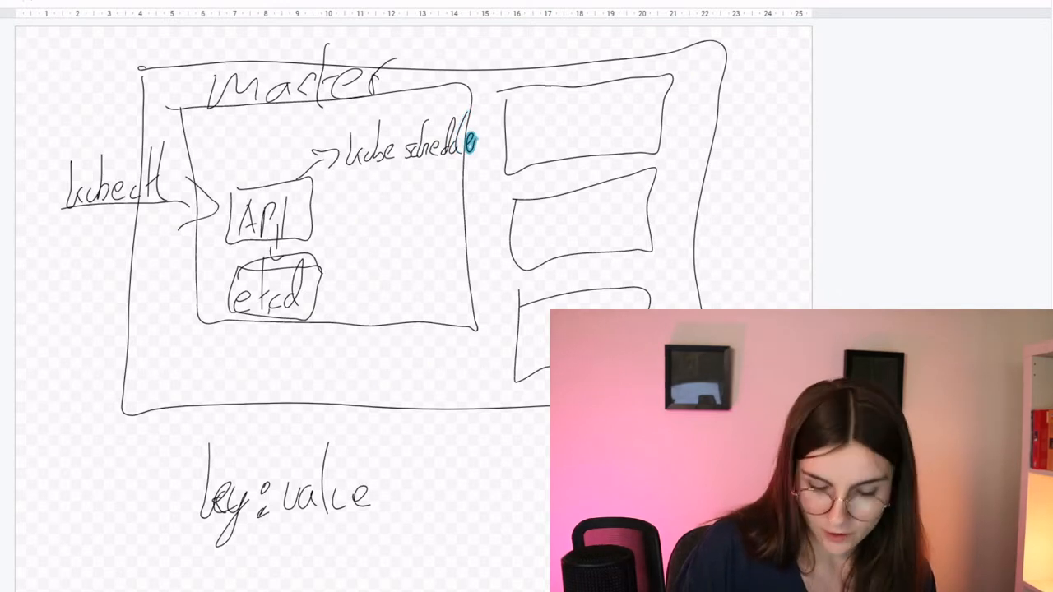
Circle 'kube scheduler' and draw arrows from it to the right-hand boxes, crossing out the top one and marking the middle '2'
{"action": "left_click_drag", "start_coordinate": [403, 128], "coordinate": [474, 173]}
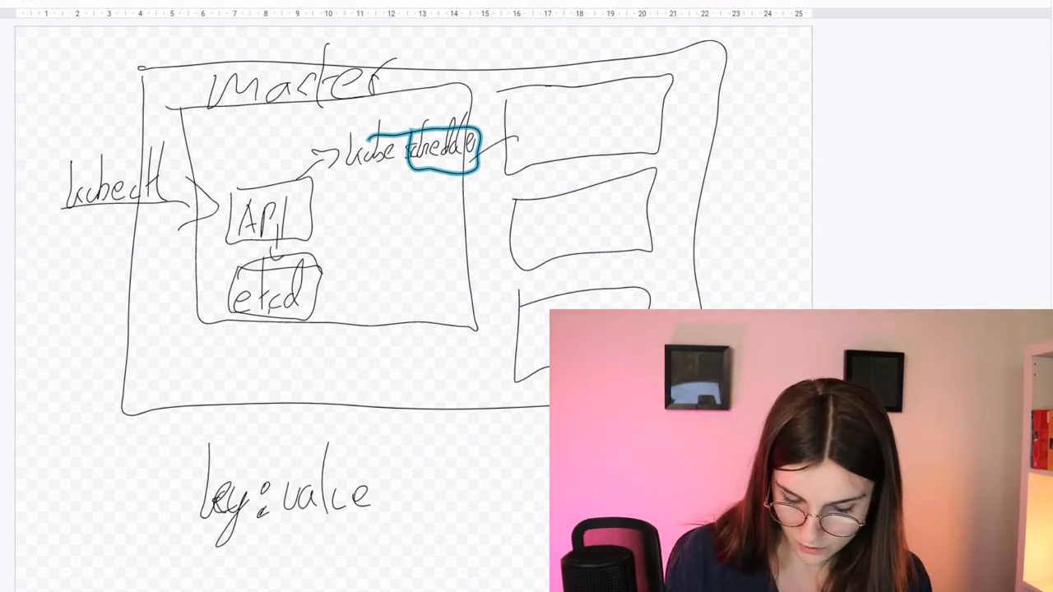
{"action": "left_click_drag", "start_coordinate": [461, 168], "coordinate": [534, 214]}
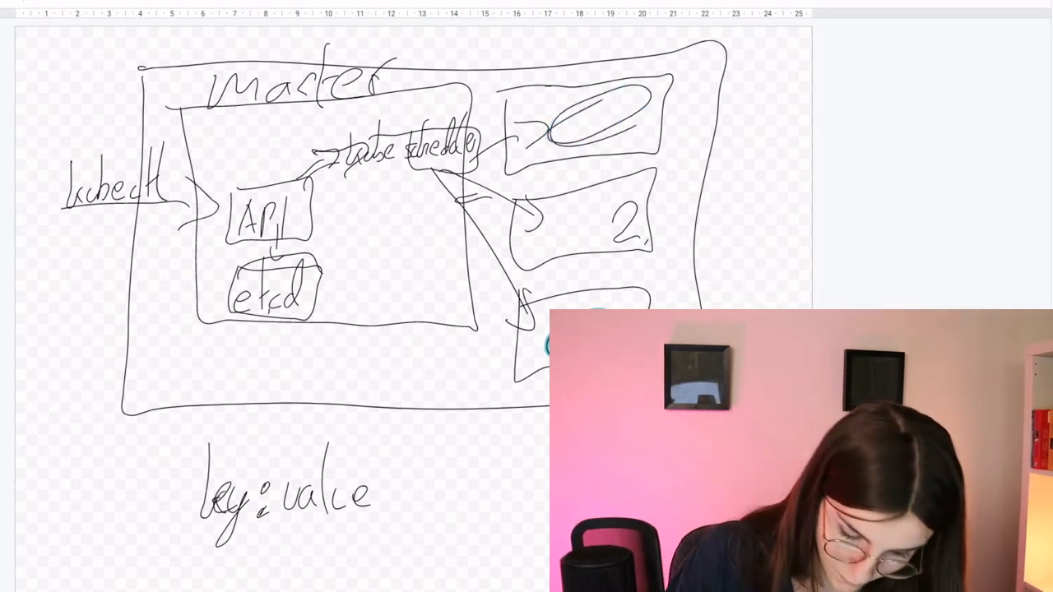
Write 'kube controller-manager' across the inner top and circle 'kubelet' and 'kube proxy' beside API and etcd
{"action": "left_click_drag", "start_coordinate": [255, 181], "coordinate": [276, 151]}
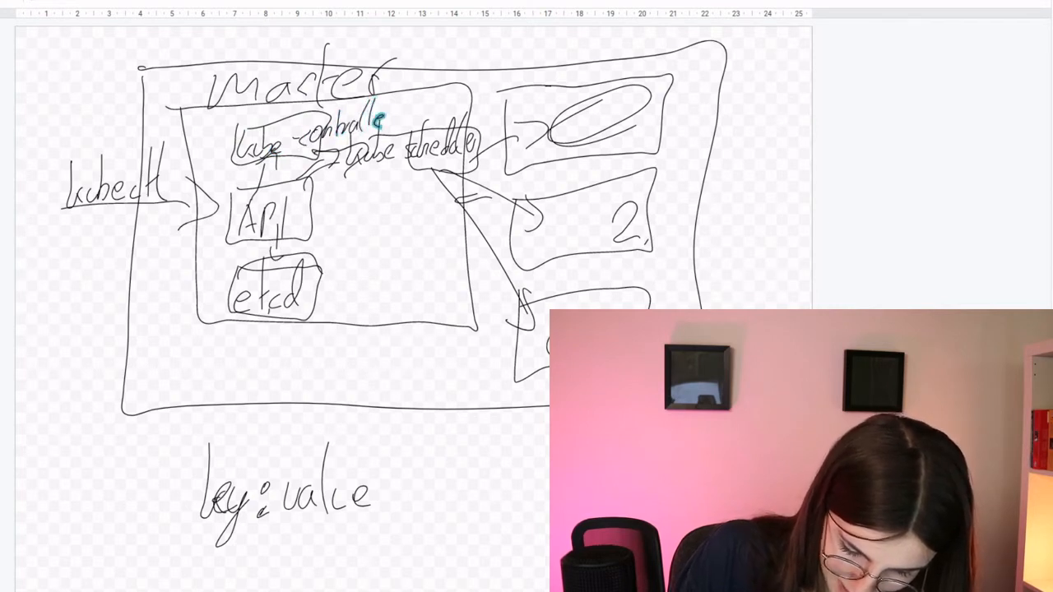
{"action": "type", "text": "-ra"}
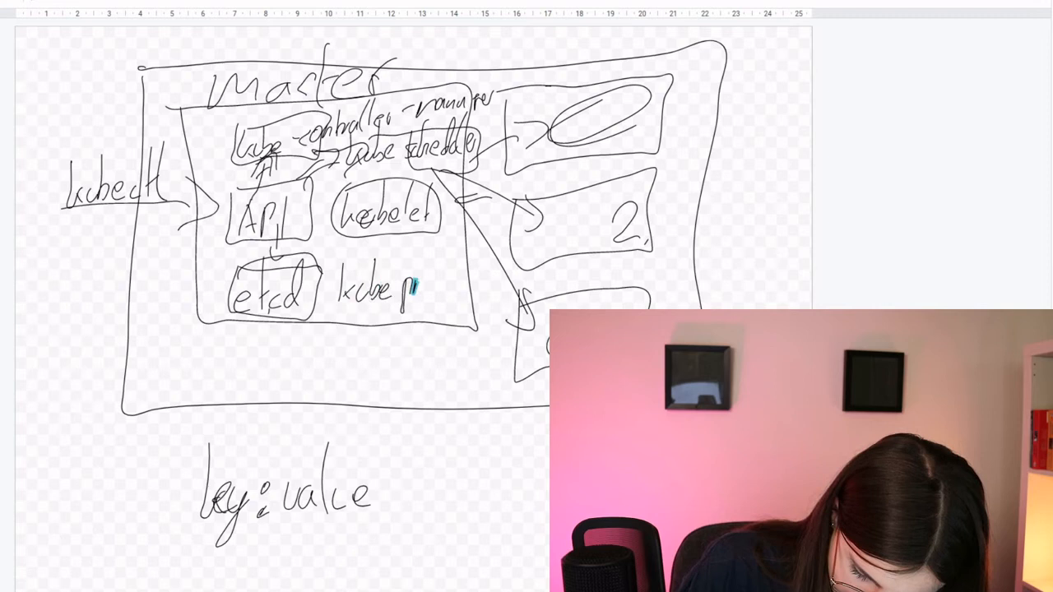
{"action": "left_click_drag", "start_coordinate": [403, 283], "coordinate": [453, 283]}
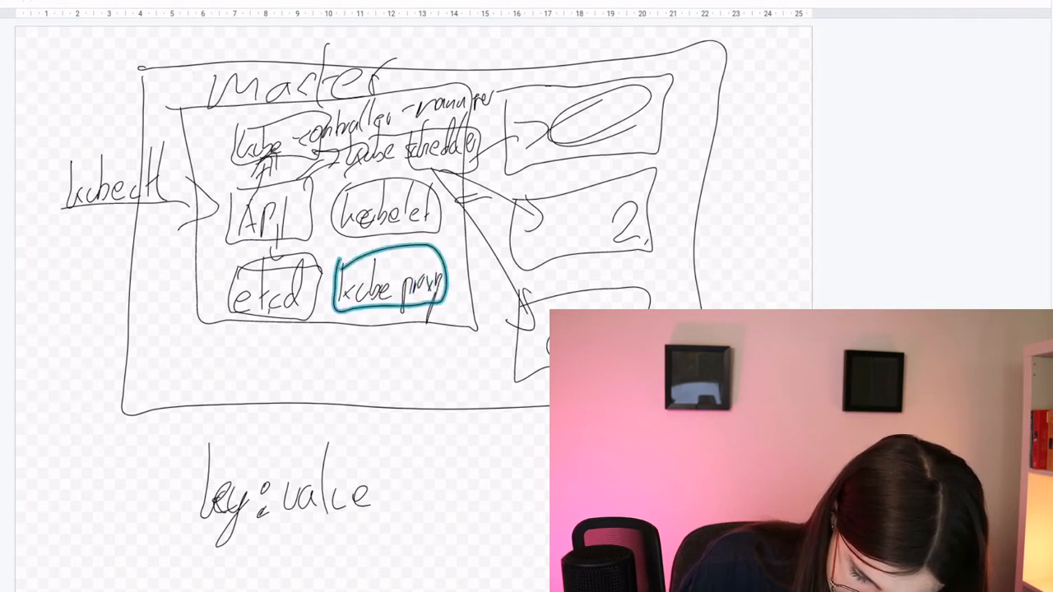